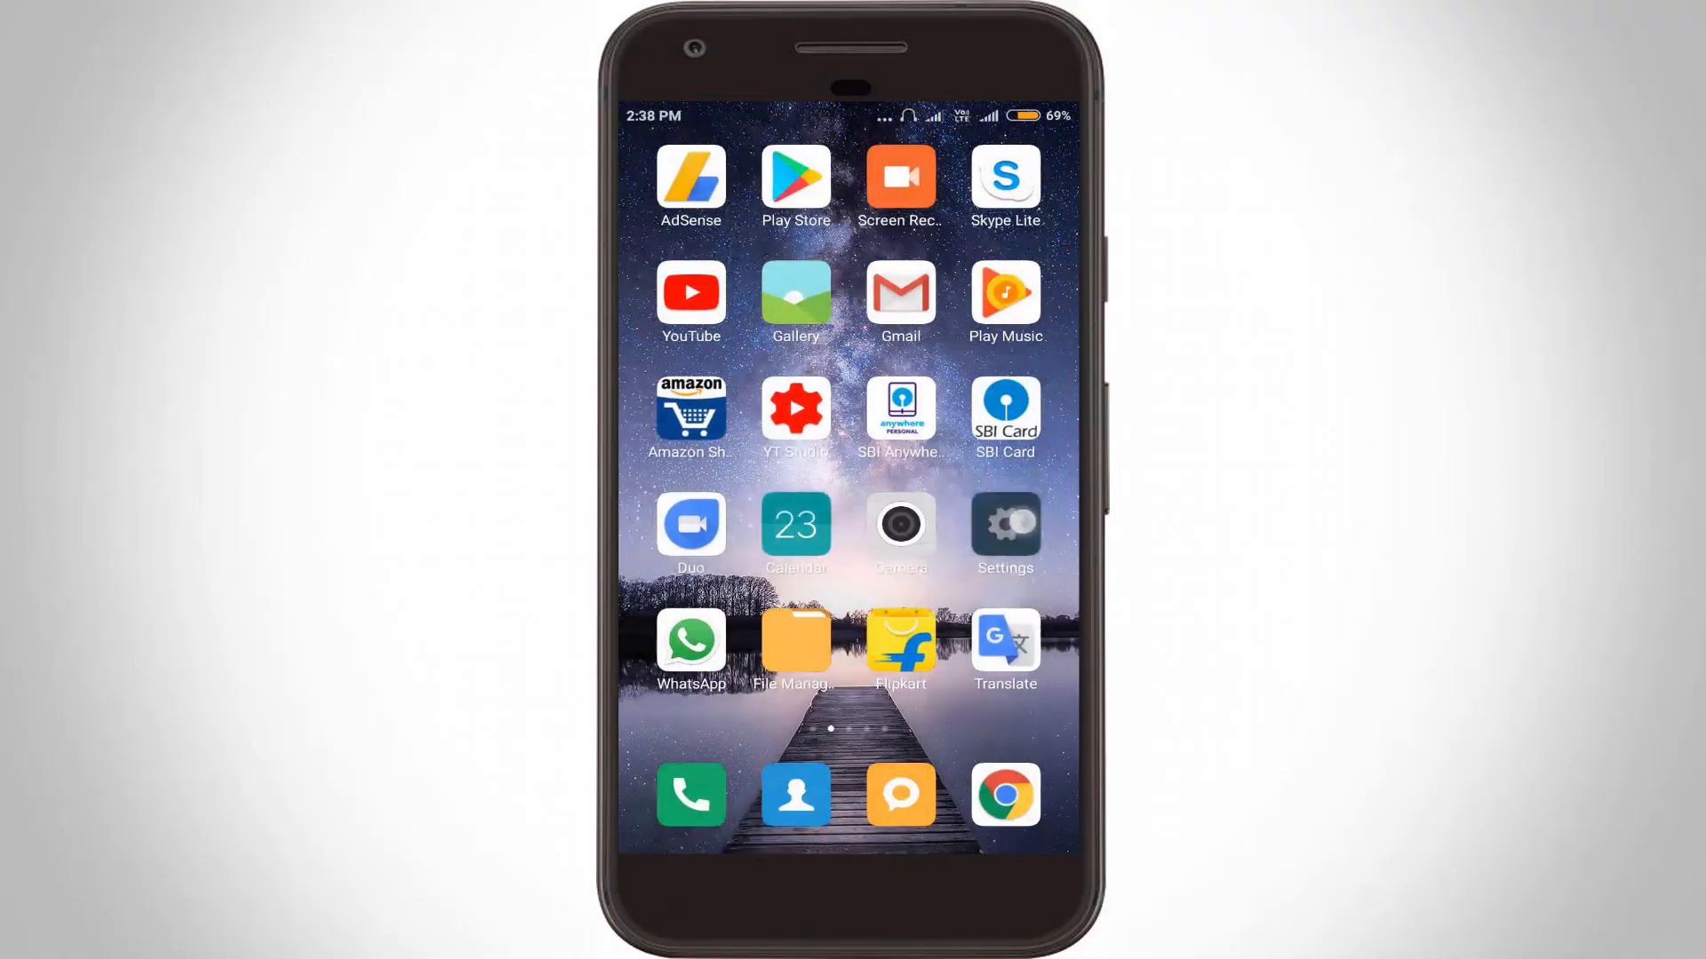
- Open Settings and scroll down to the installed apps and permissions entries
{"action": "left_click", "coordinate": [1003, 527]}
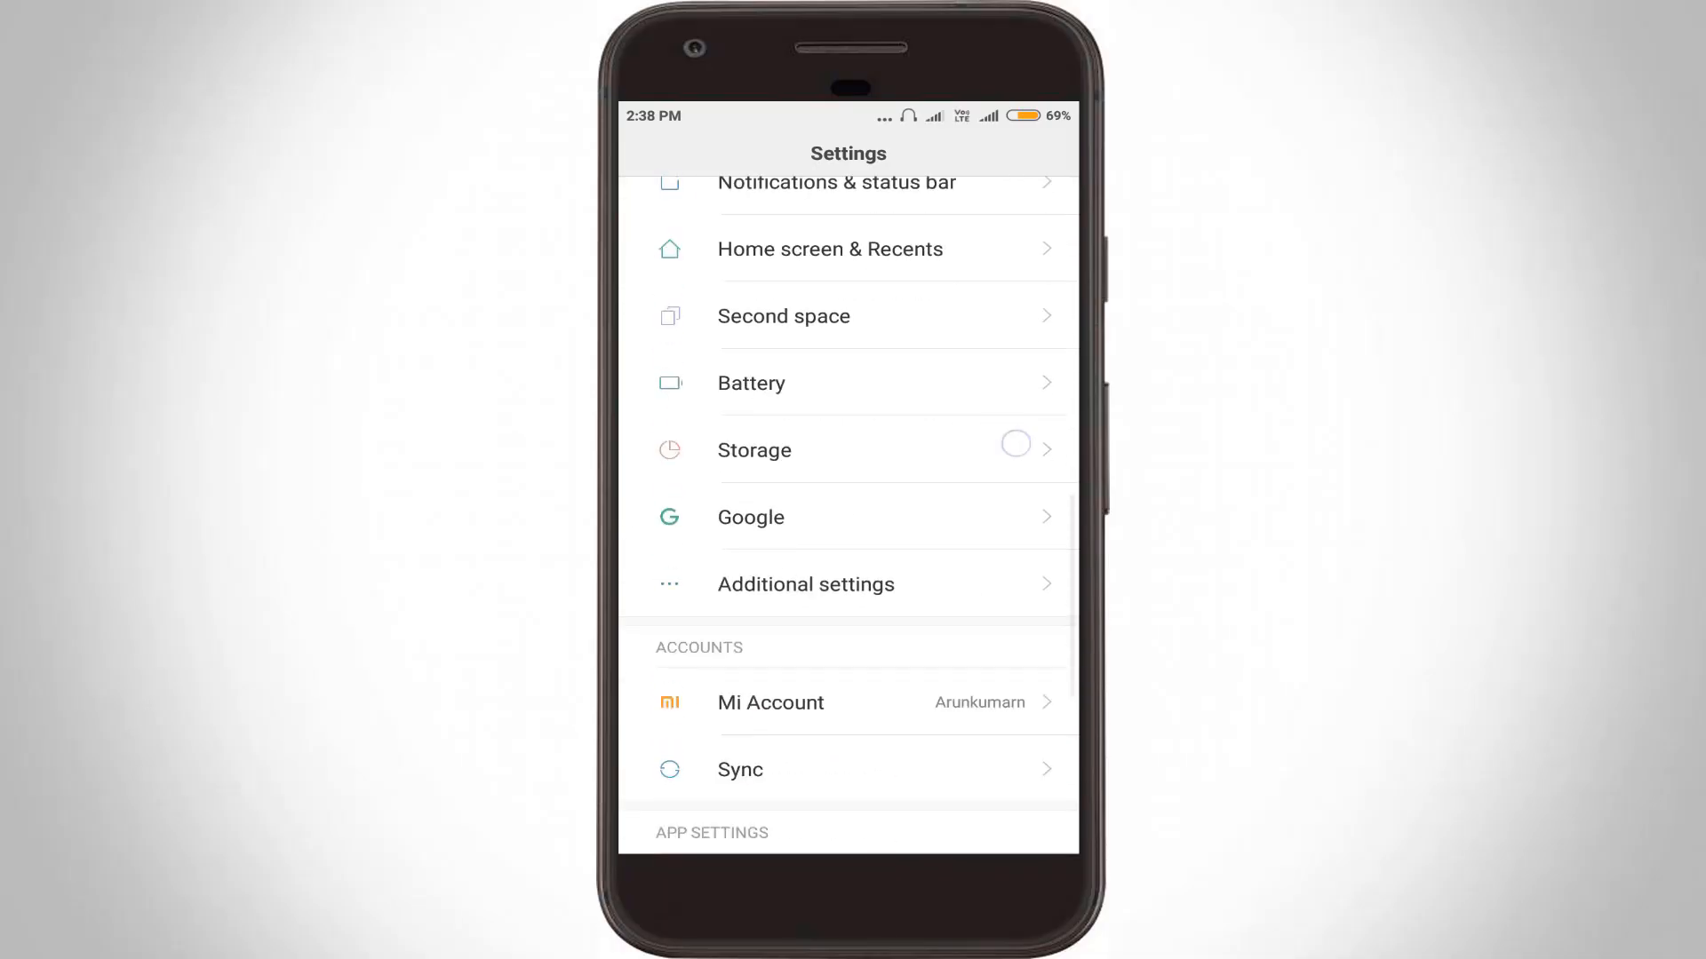
{"action": "scroll", "scroll_direction": "down", "scroll_amount": 3}
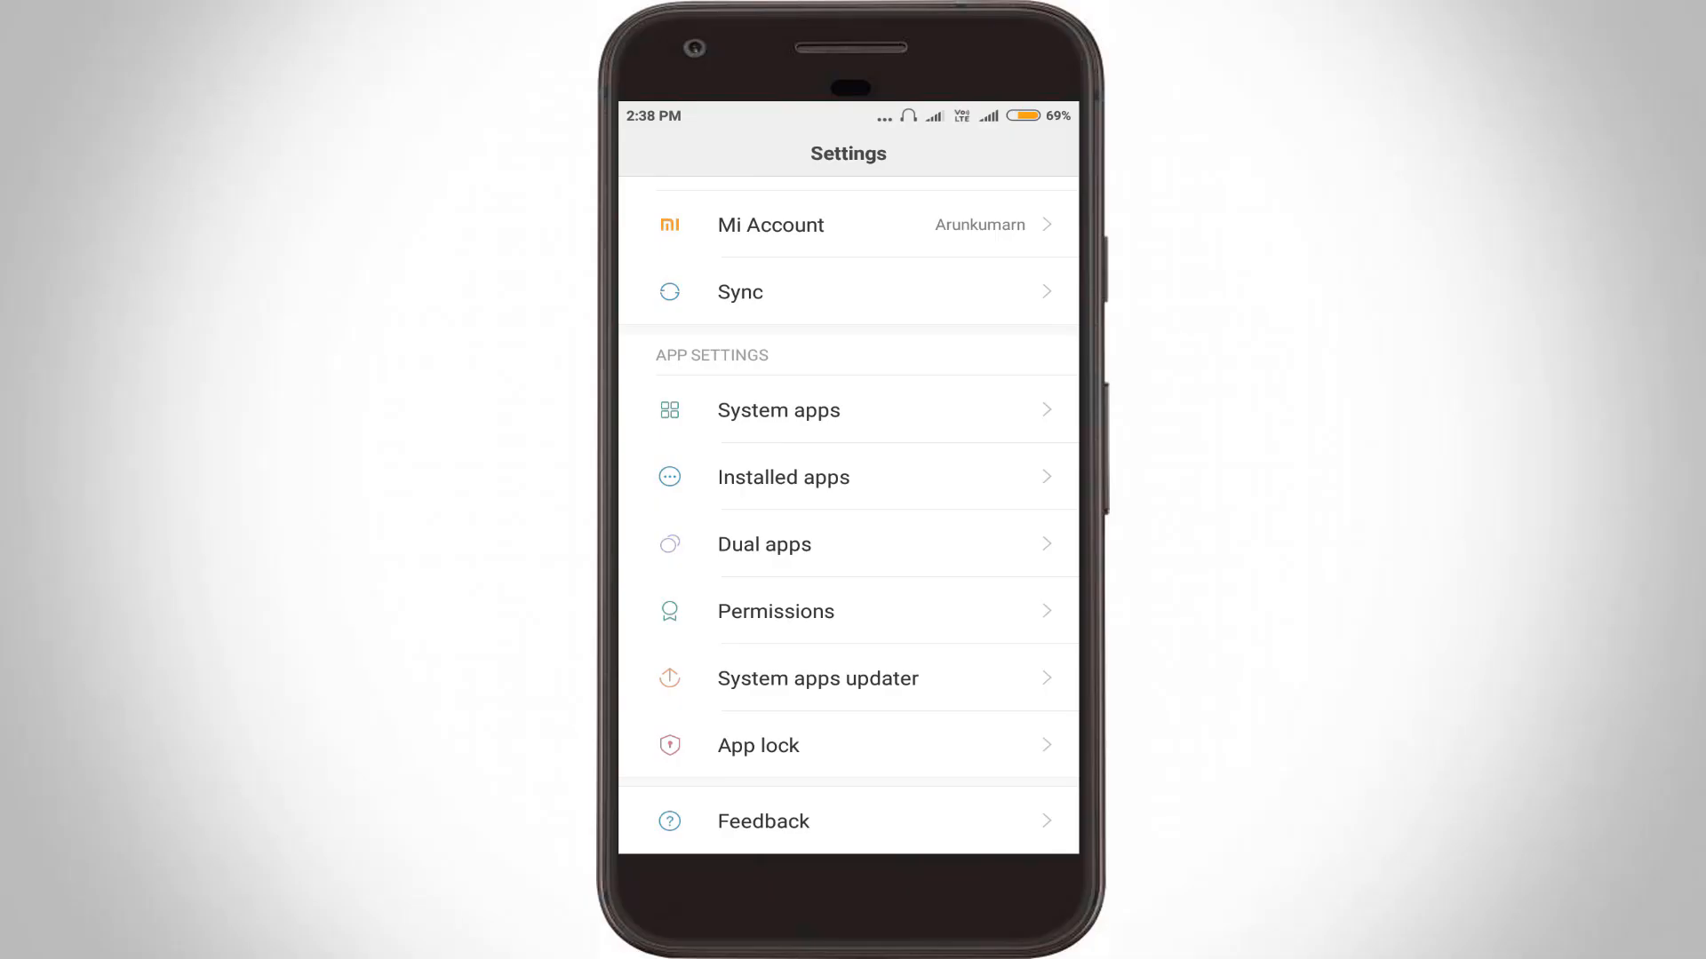
- Go to System apps and reach the Call recording page, with automatic recording still off
{"action": "left_click", "coordinate": [779, 411]}
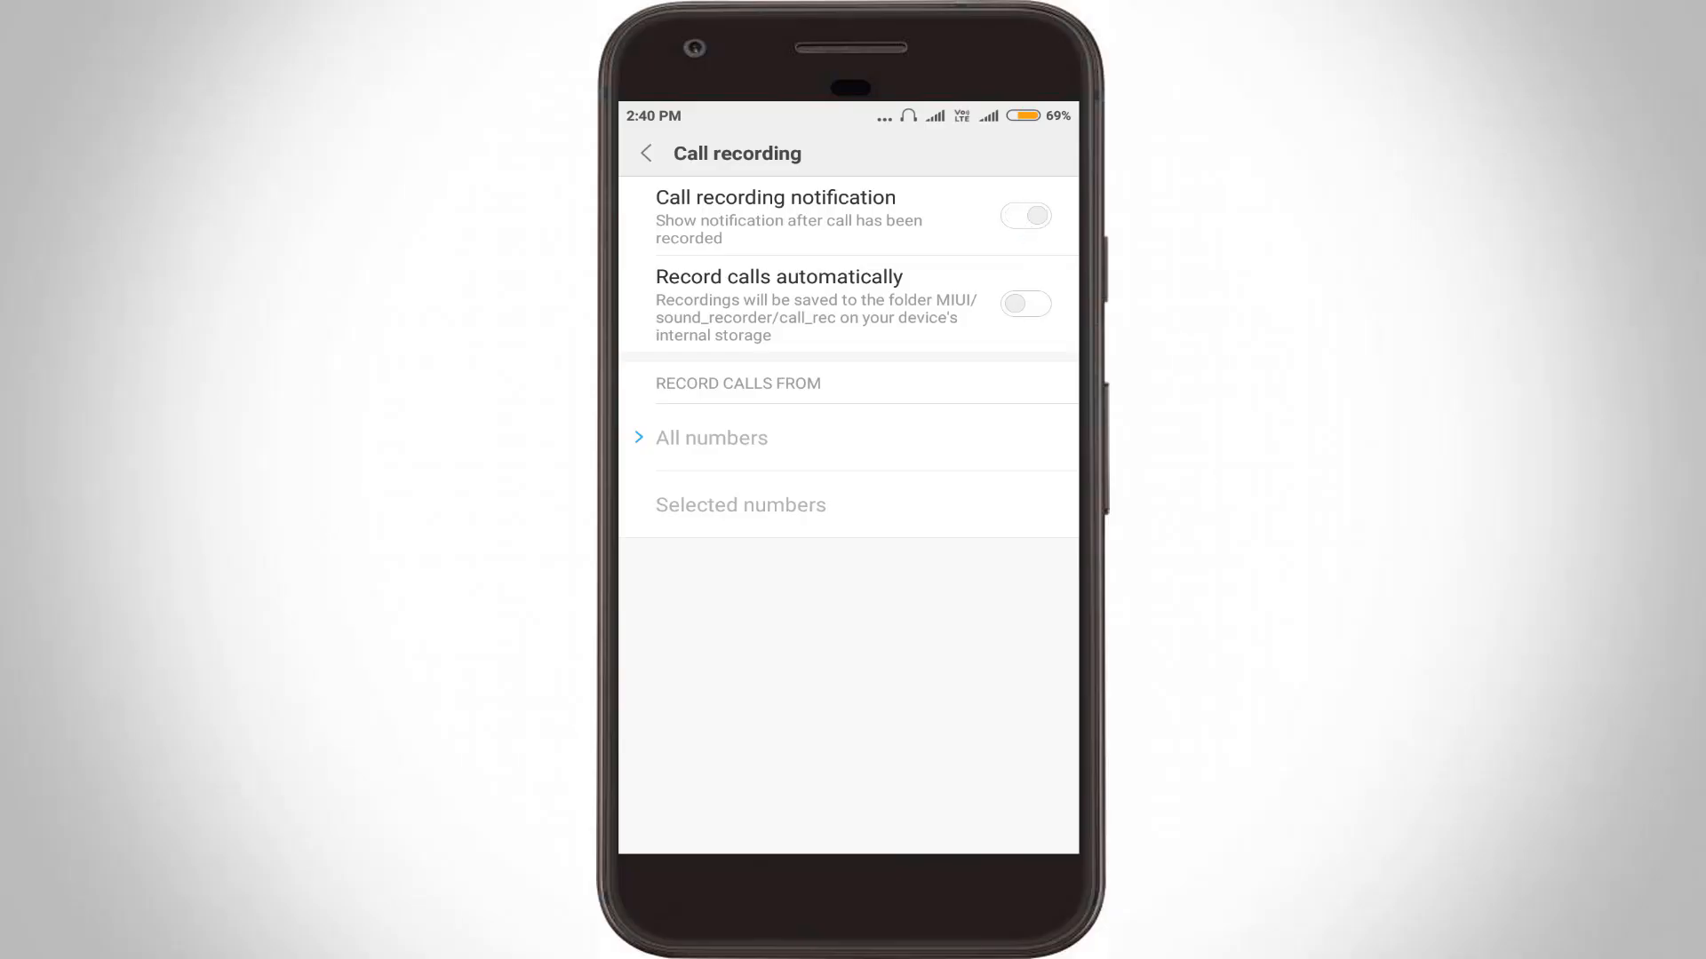
- Turn on the call recording notification and leave Settings to start a Customer Care call
{"action": "left_click", "coordinate": [1023, 215]}
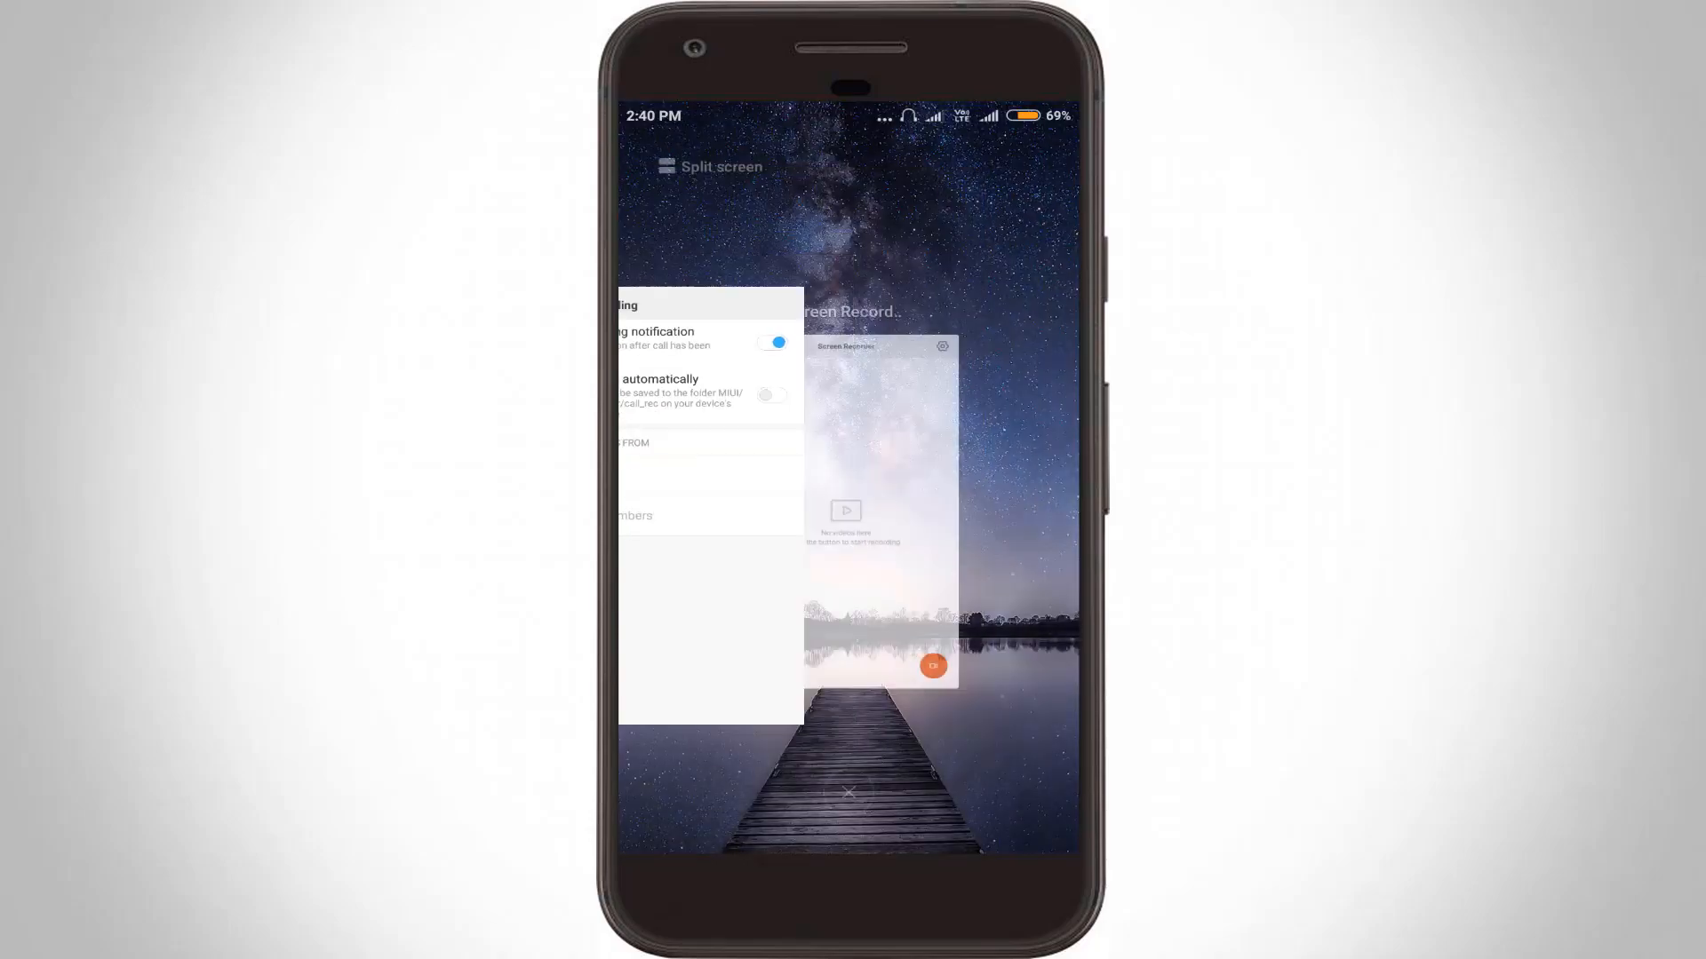
{"action": "left_click", "coordinate": [847, 790]}
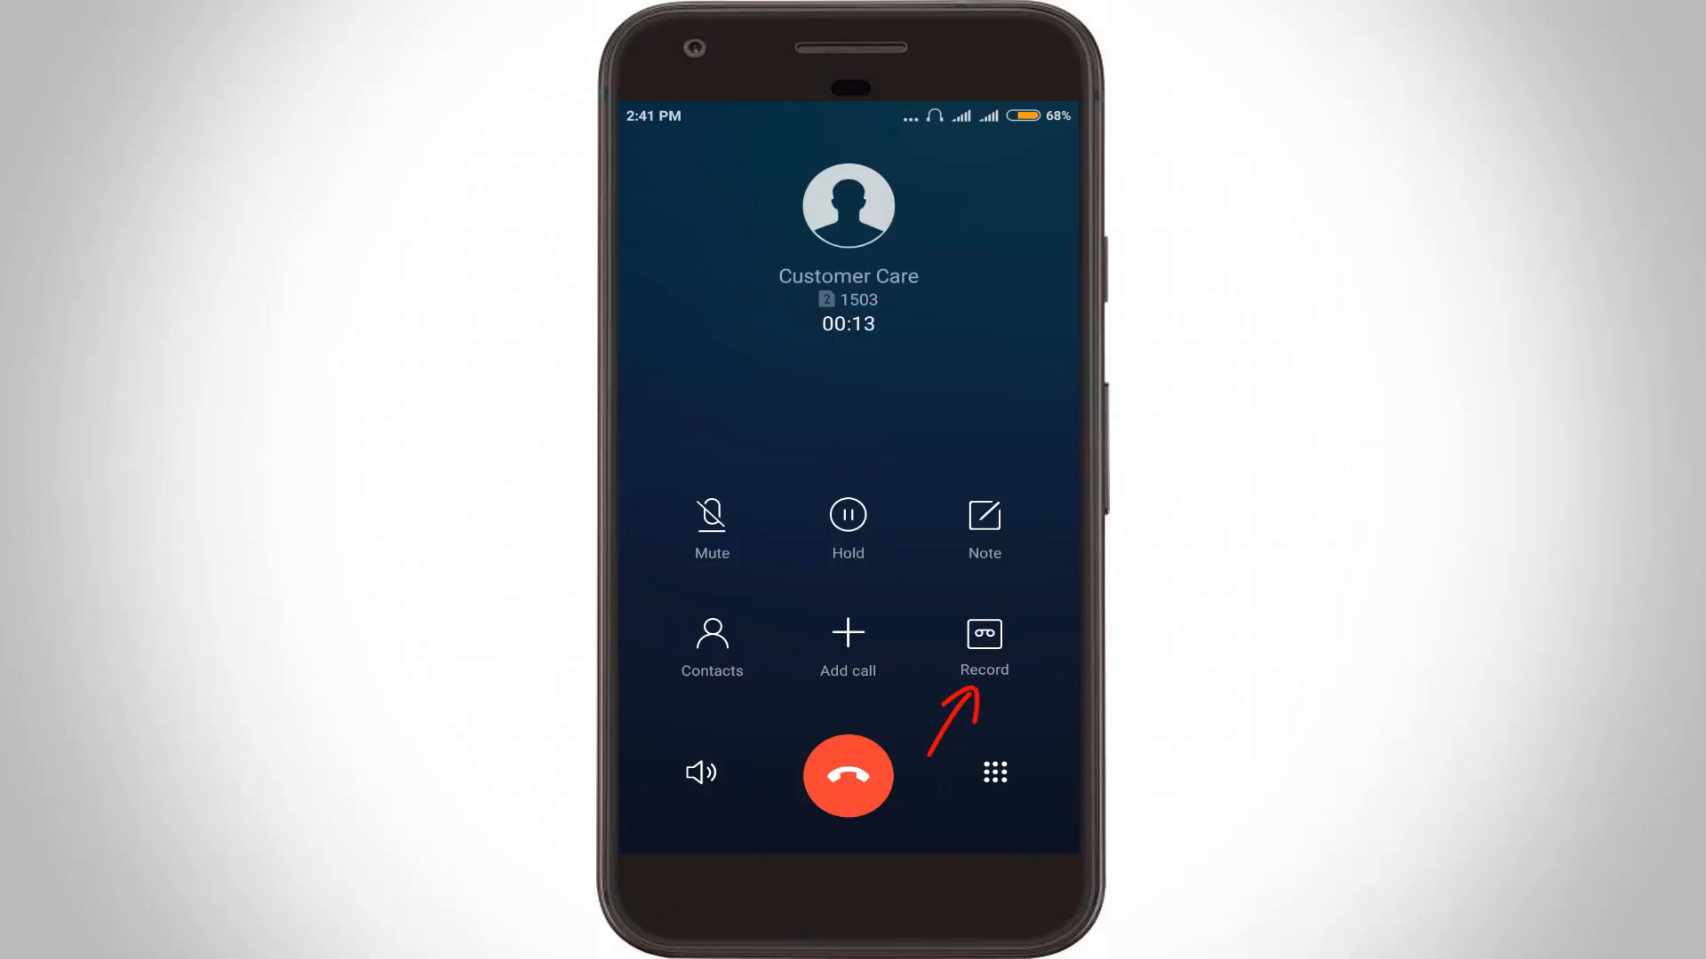
- Record the Customer Care call, hang up, and return to the home screen
{"action": "left_click", "coordinate": [983, 635]}
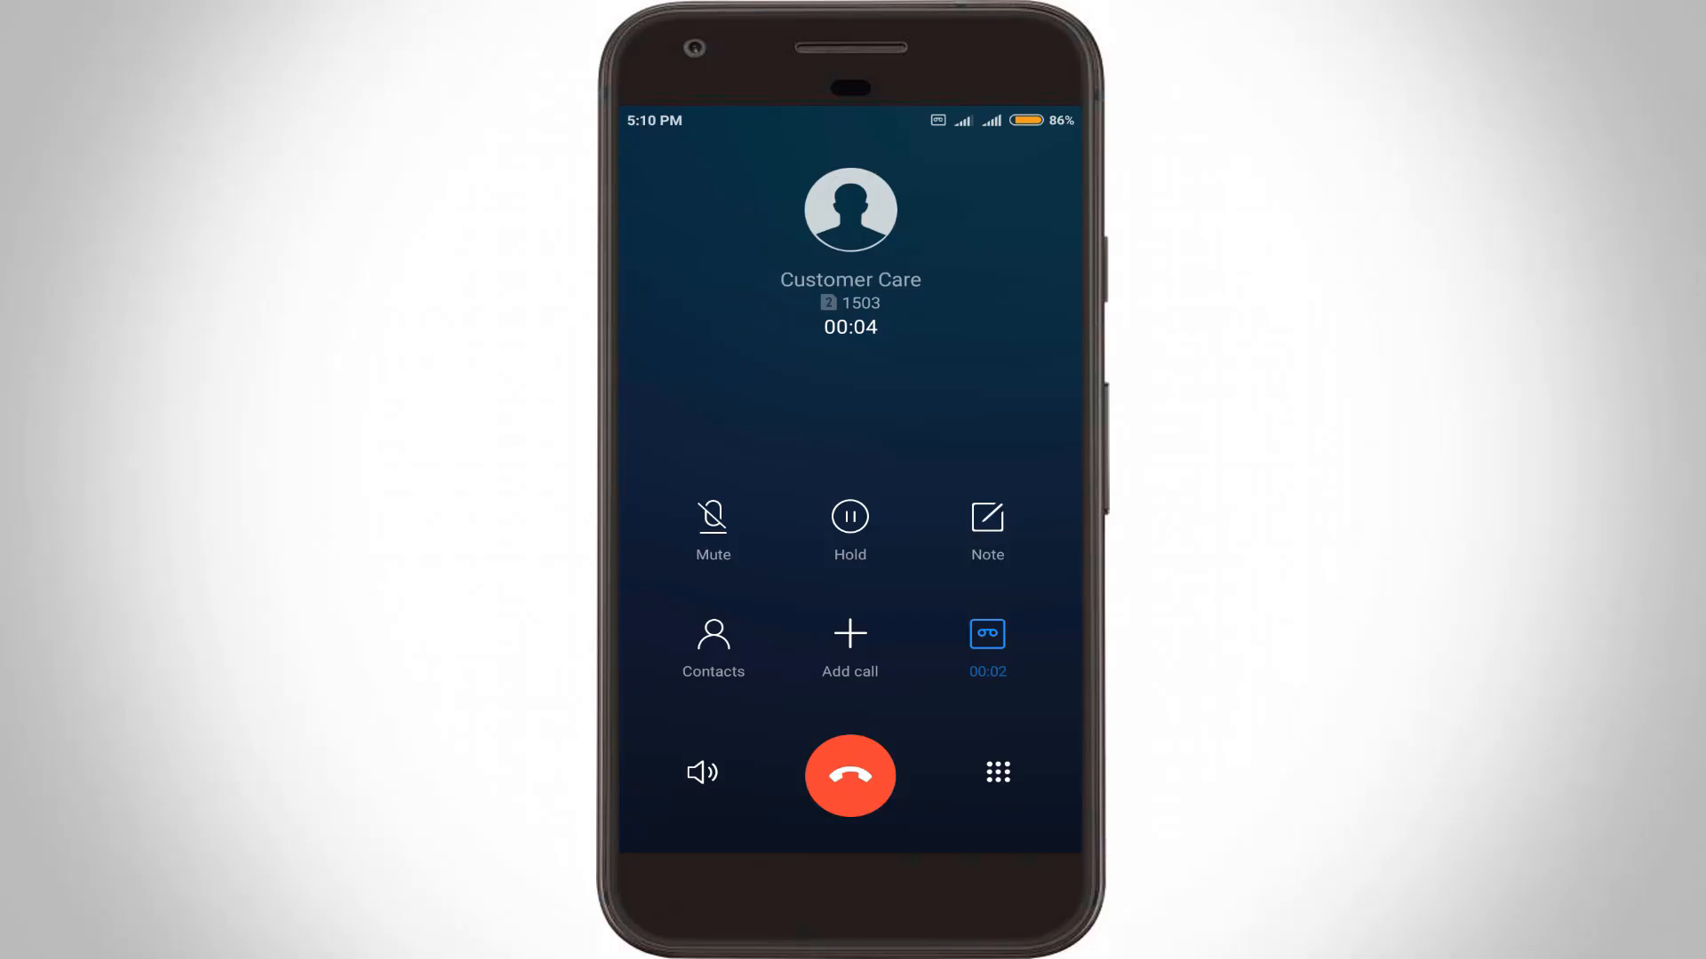
{"action": "left_click", "coordinate": [849, 775]}
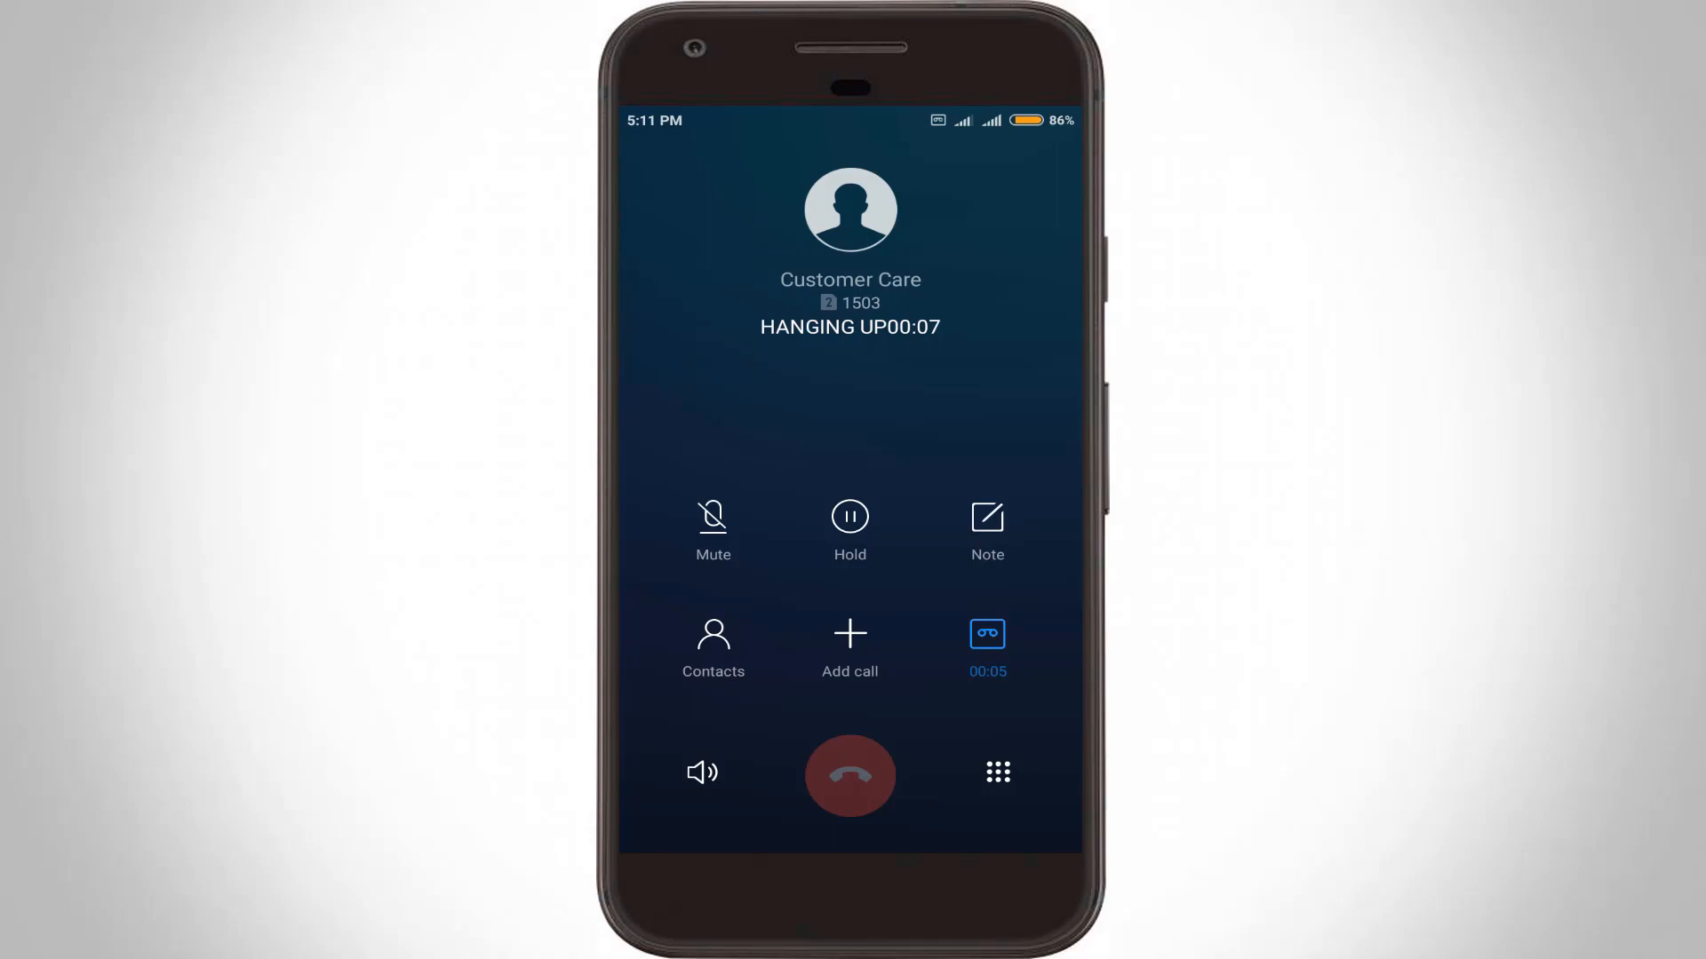
{"action": "left_click", "coordinate": [850, 775]}
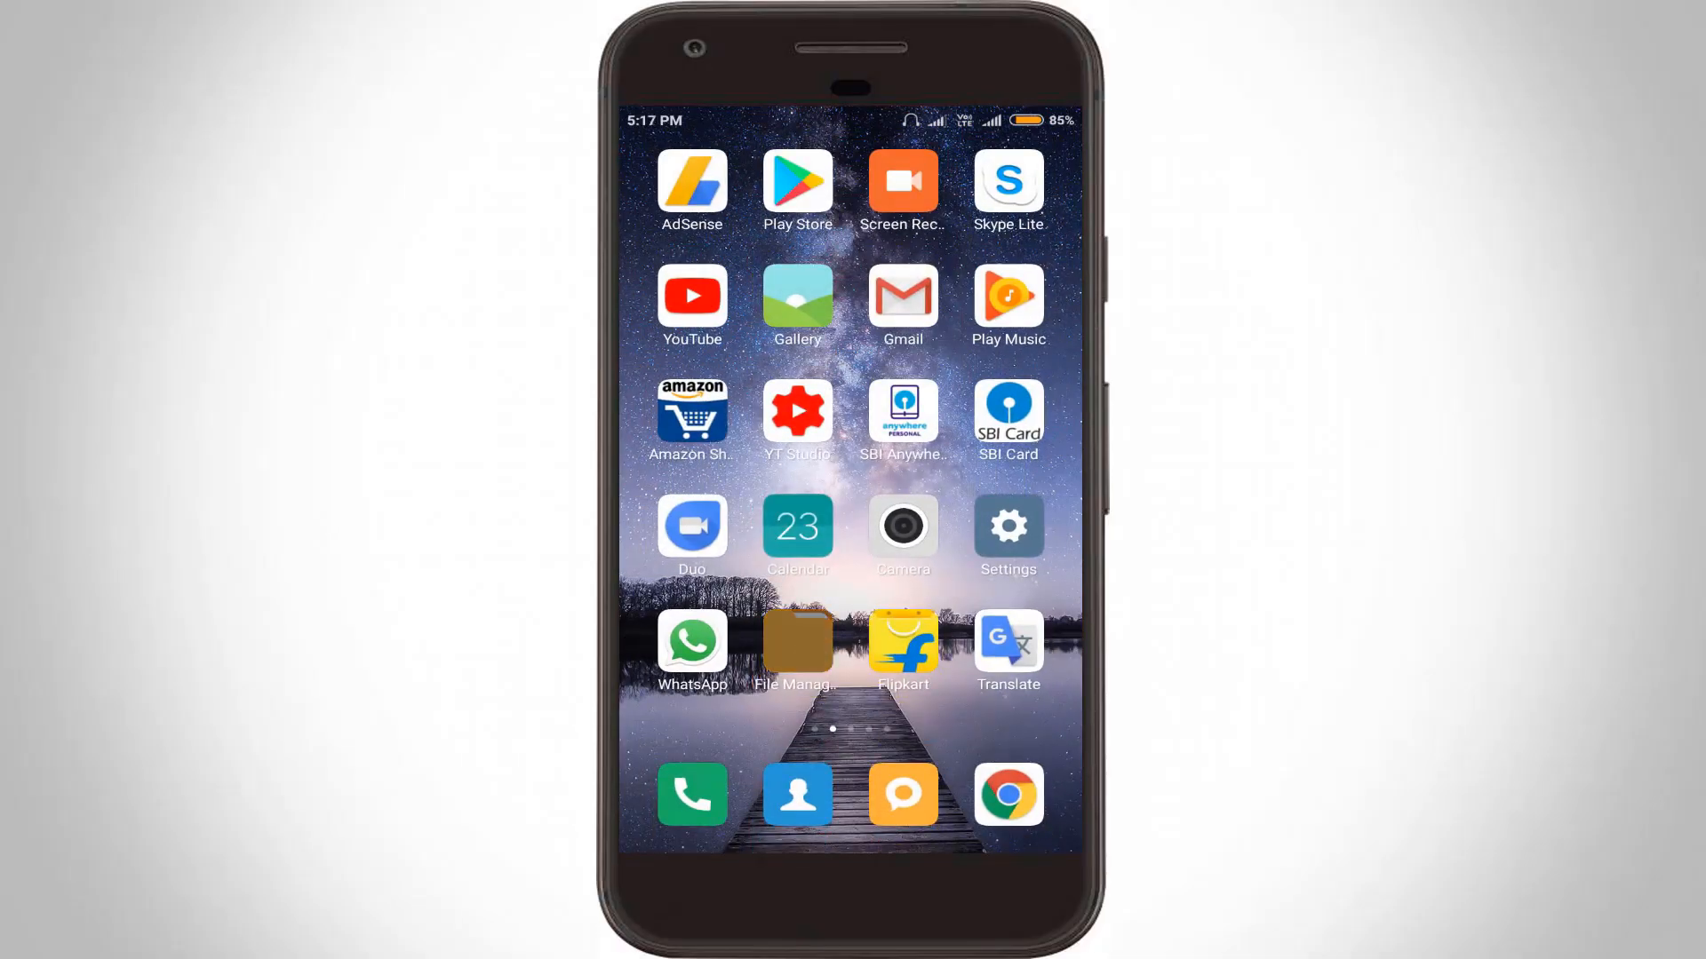
- Open File Manager, browse internal storage folders, and open the MIUI folder
{"action": "left_click", "coordinate": [795, 643]}
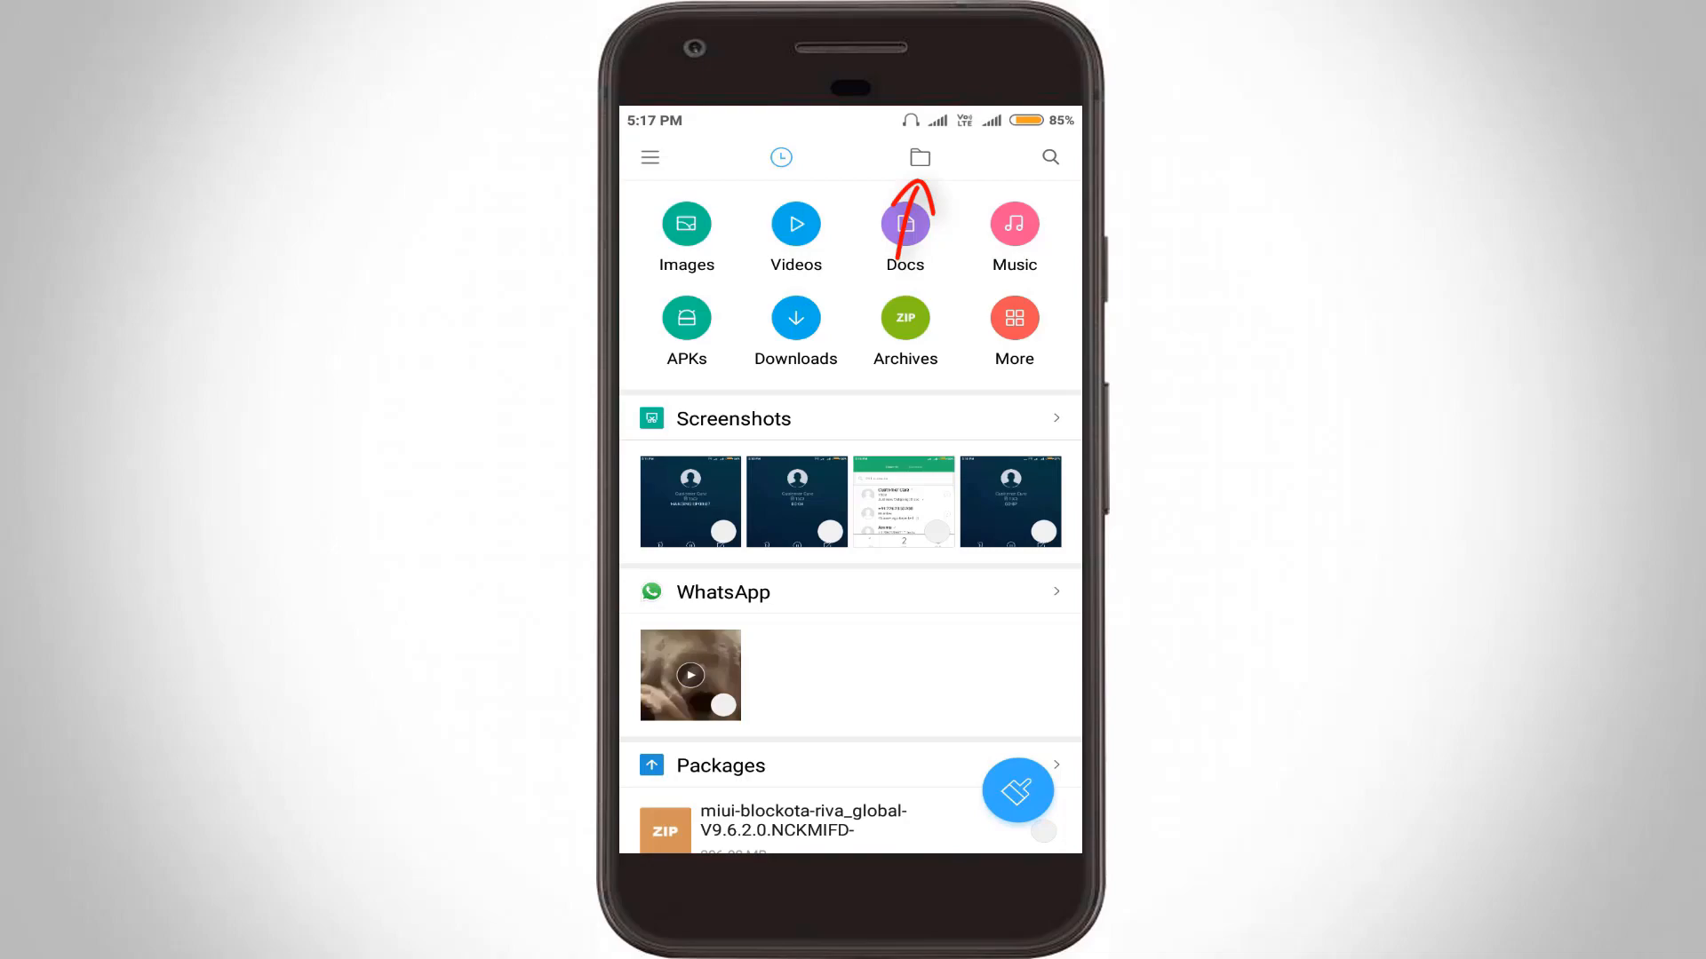
{"action": "left_click", "coordinate": [920, 156]}
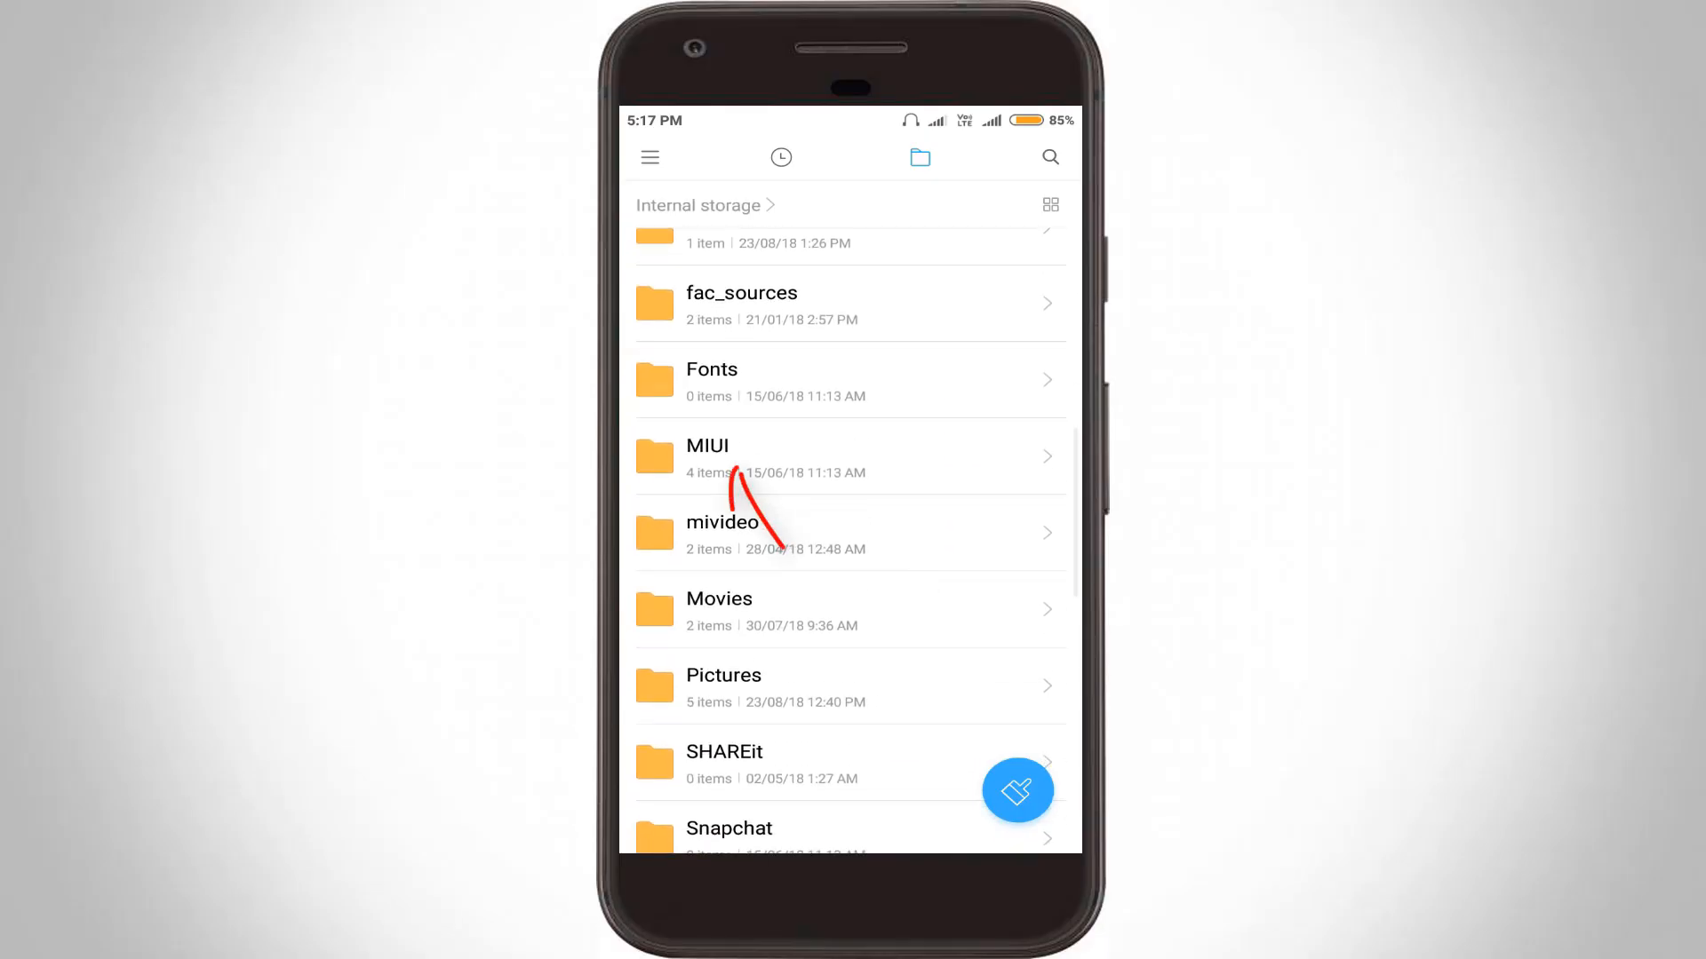
{"action": "left_click", "coordinate": [707, 456]}
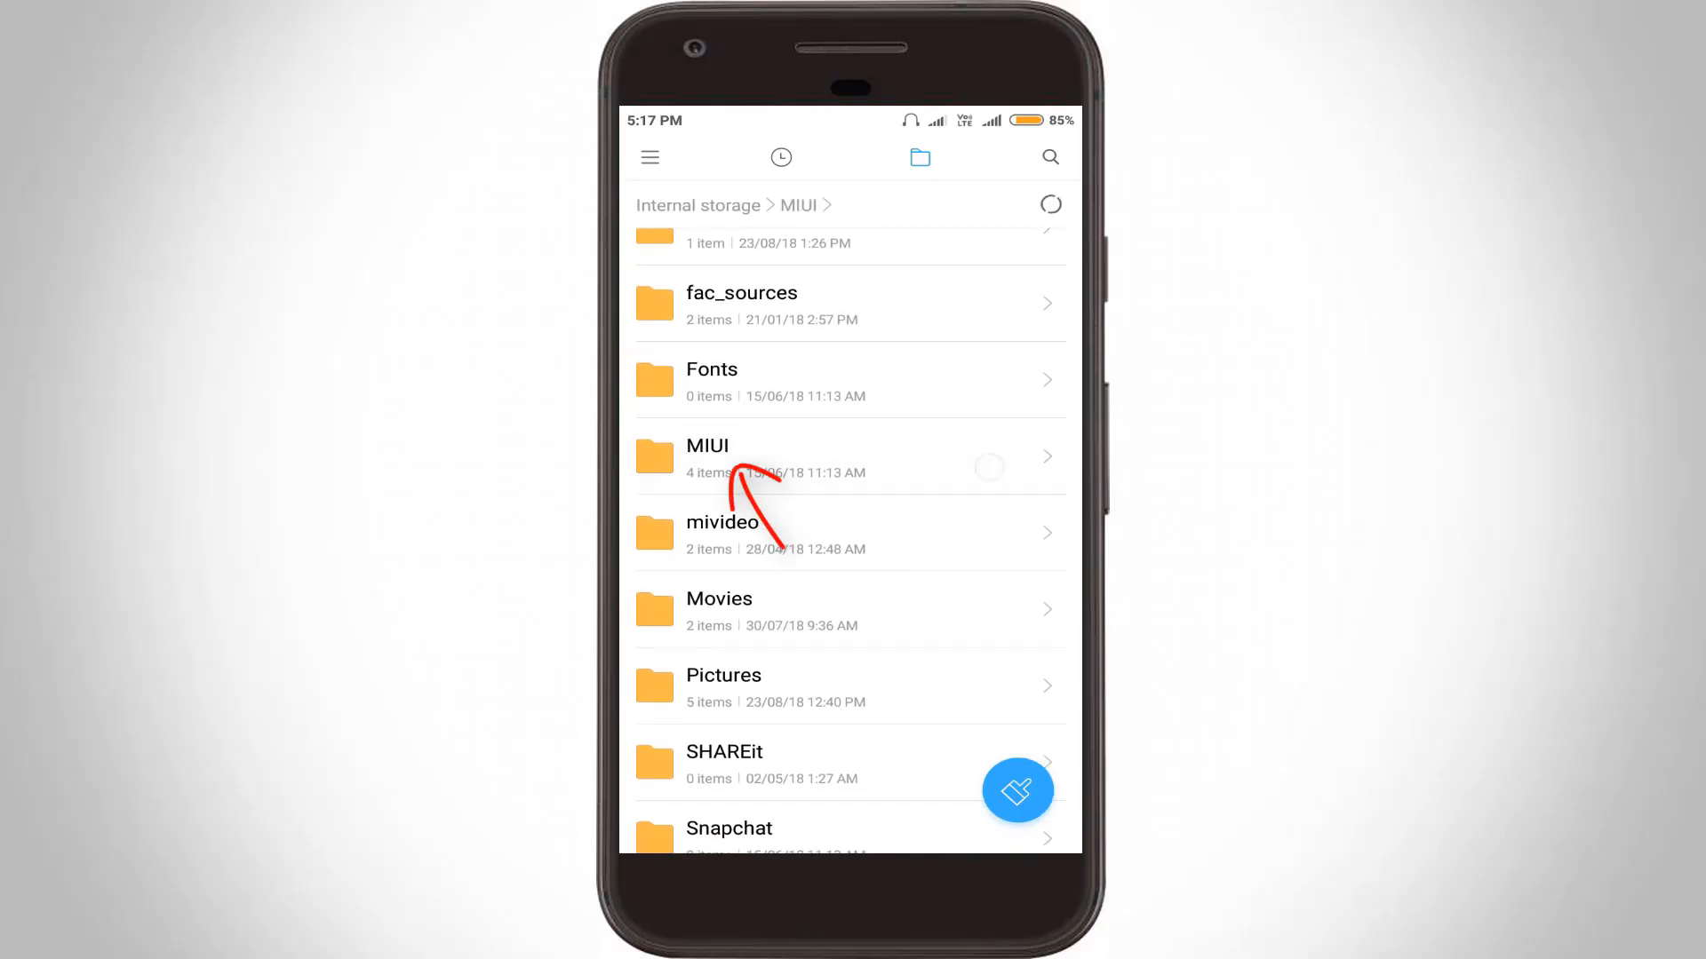